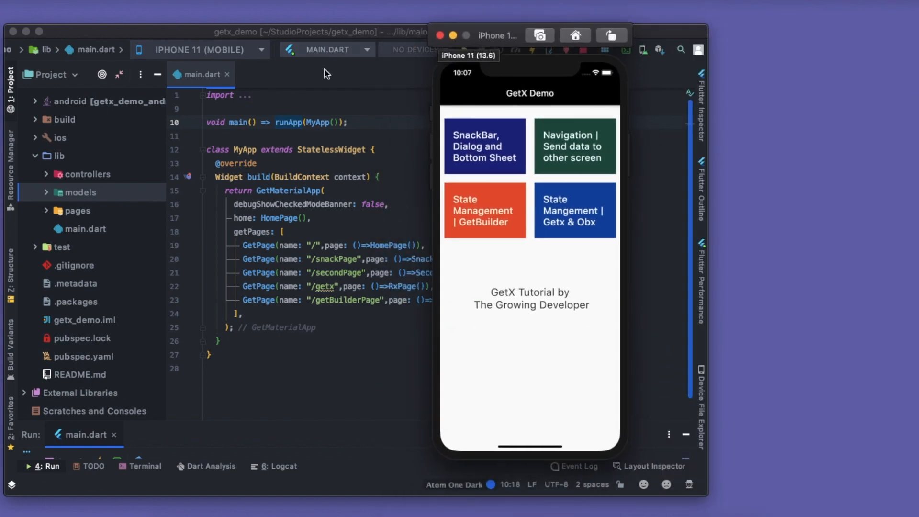
mouse_move(206, 223)
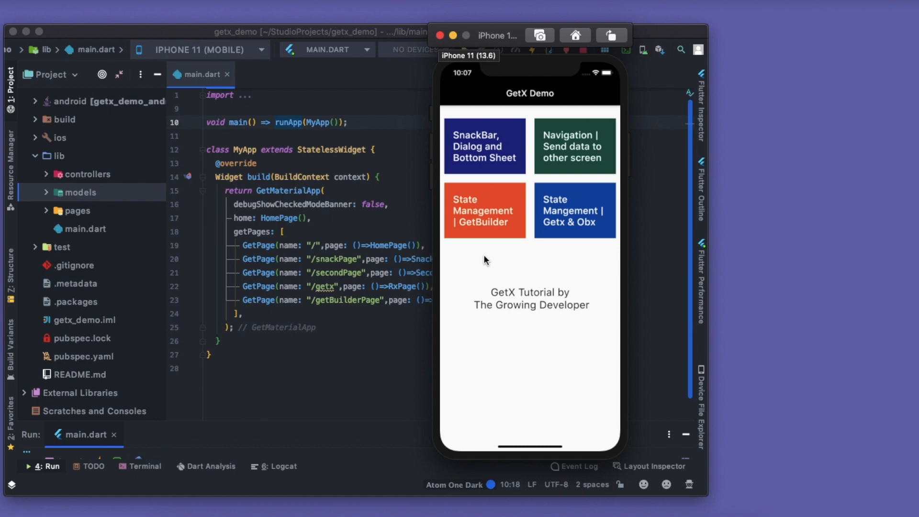
mouse_move(554, 175)
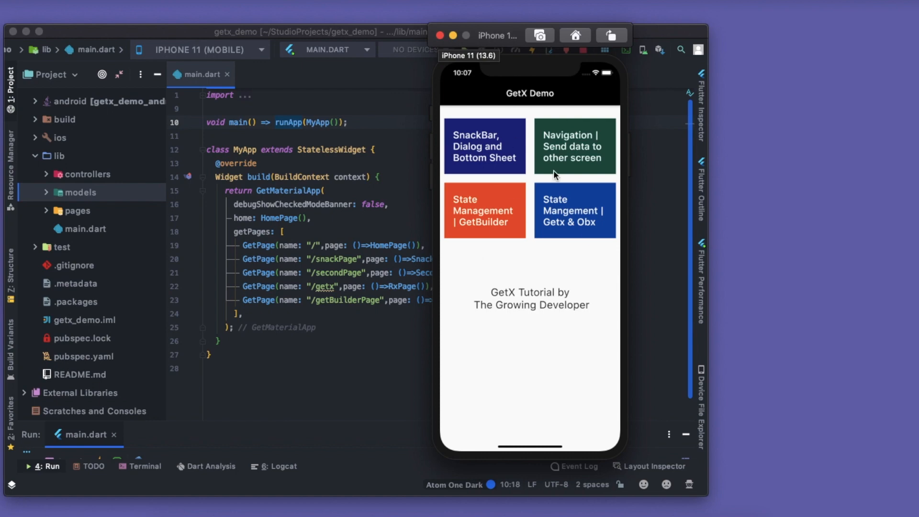
mouse_move(512, 178)
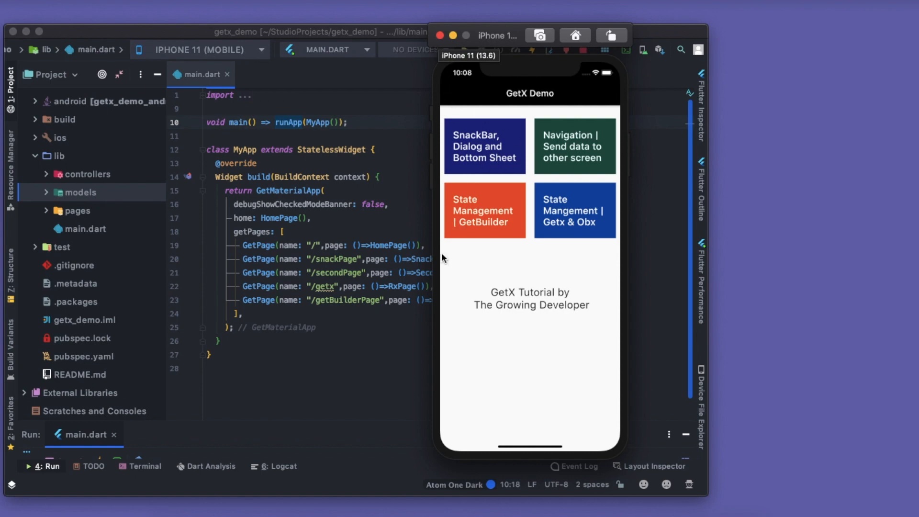
mouse_move(477, 227)
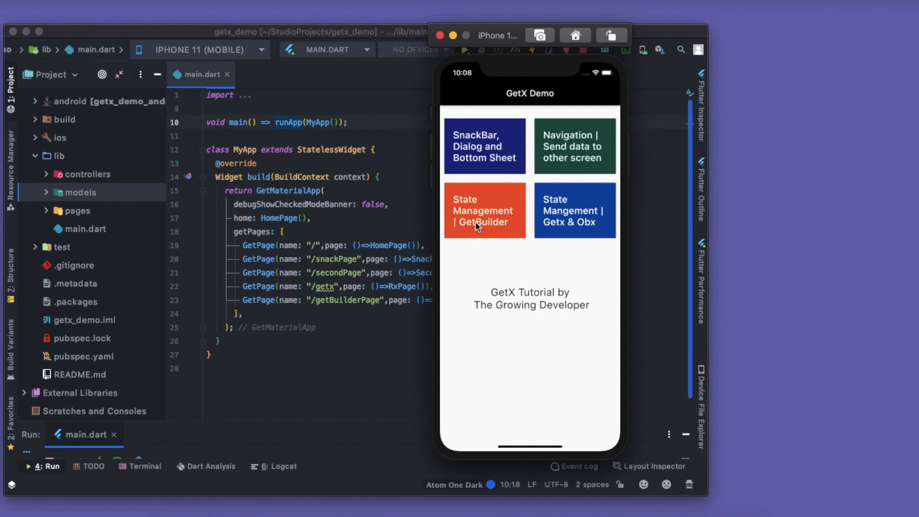
mouse_move(477, 172)
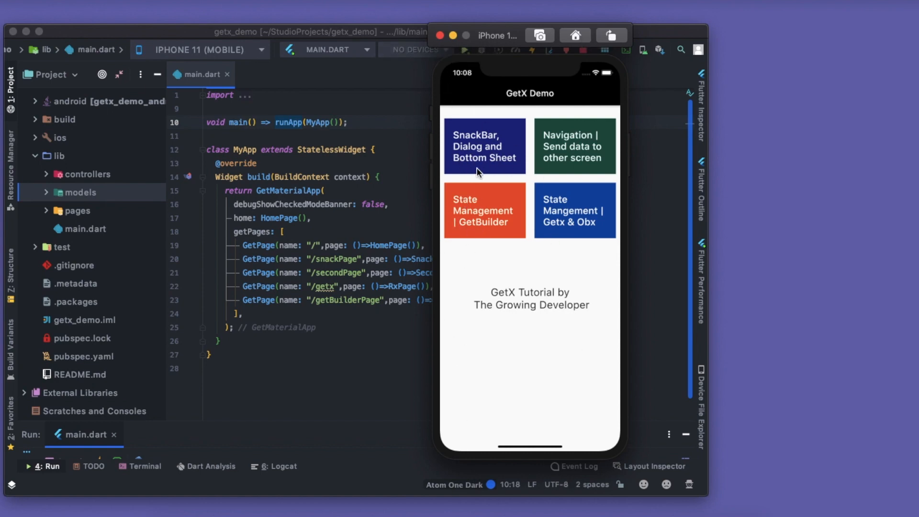
mouse_move(489, 233)
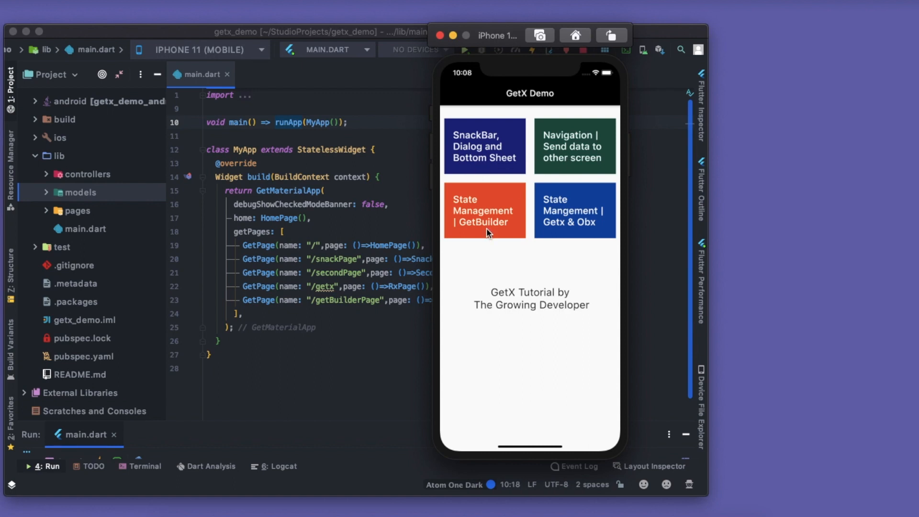
mouse_move(580, 223)
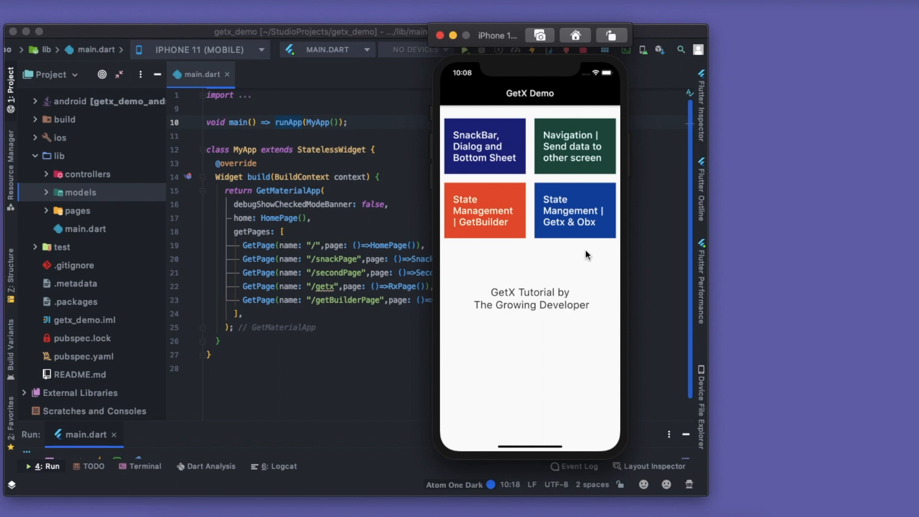
mouse_move(872, 33)
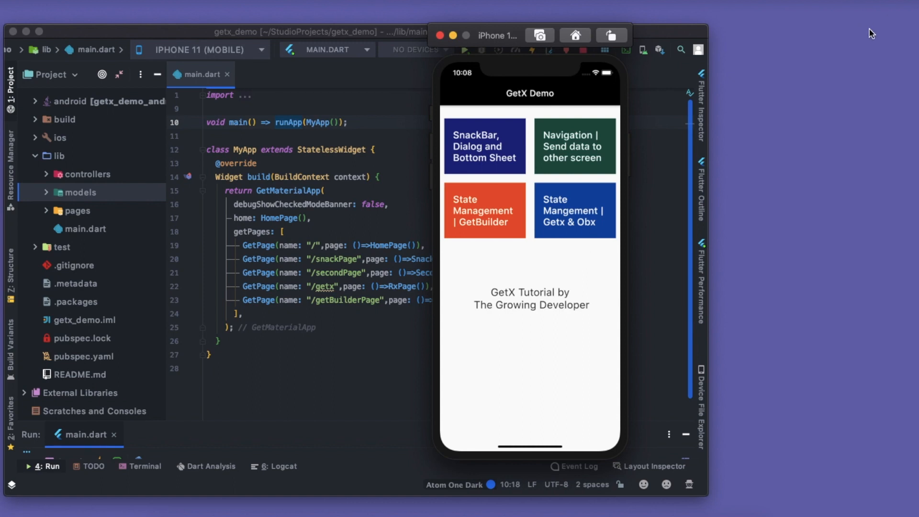
mouse_move(549, 221)
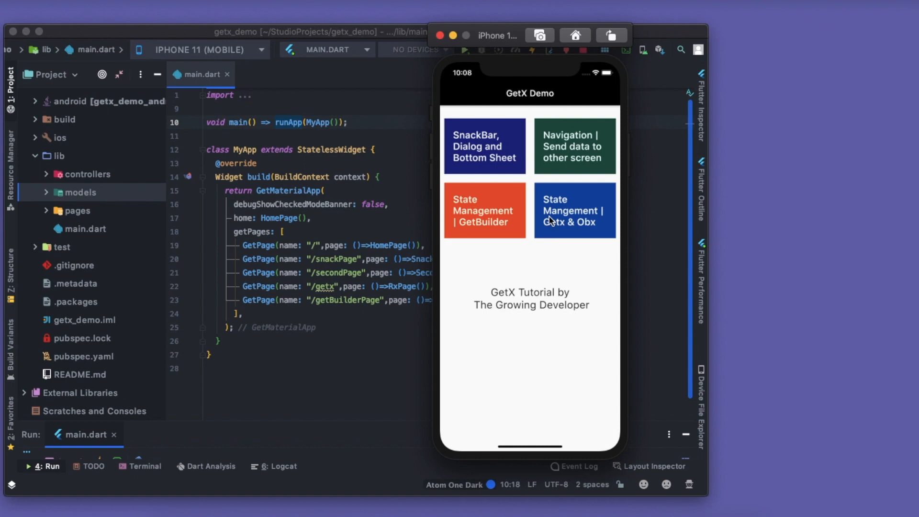
Demo the GetX snackbar, dialog and bottom sheet in the simulator
click(484, 146)
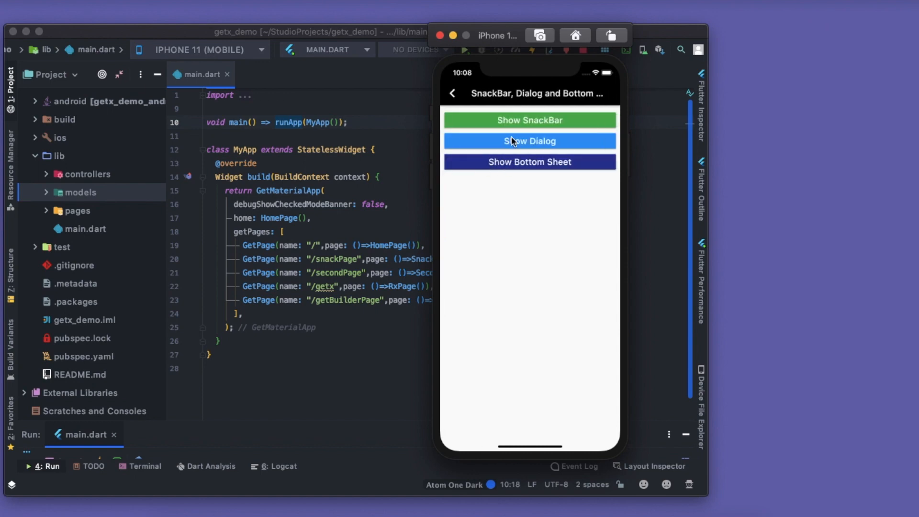
mouse_move(559, 121)
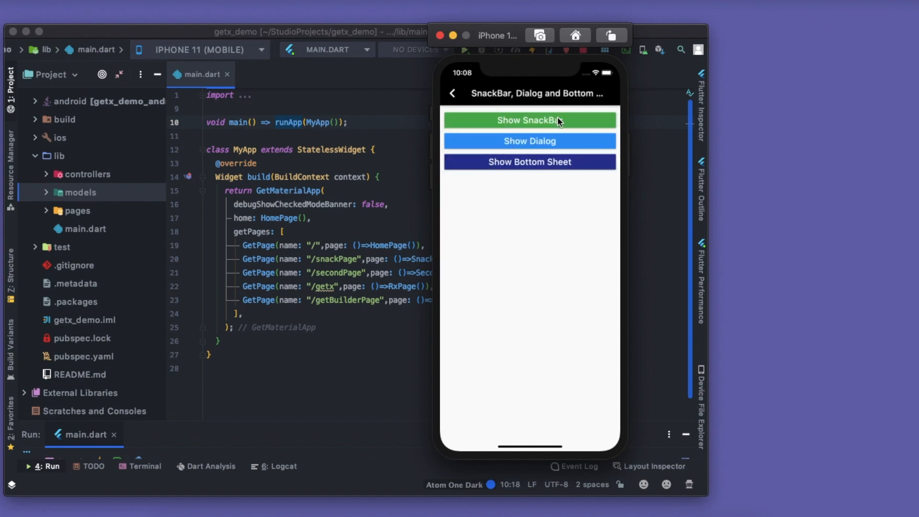
click(528, 121)
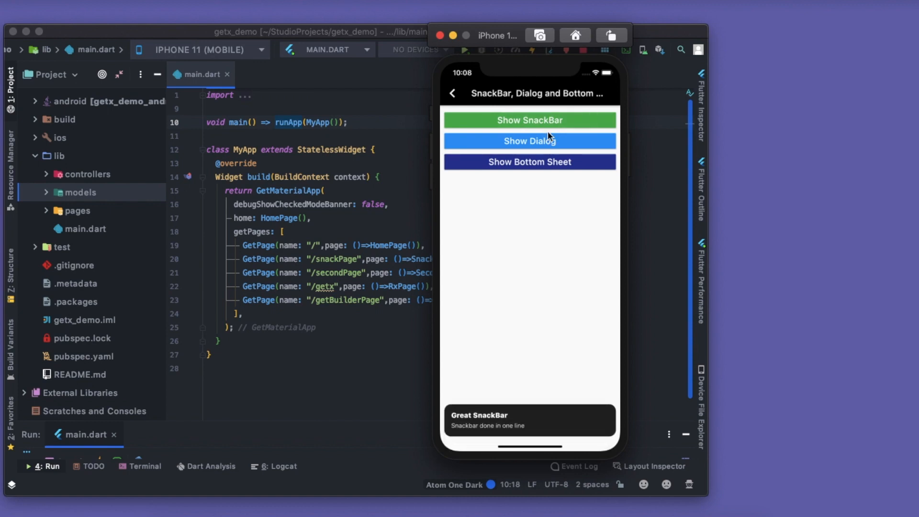
mouse_move(528, 177)
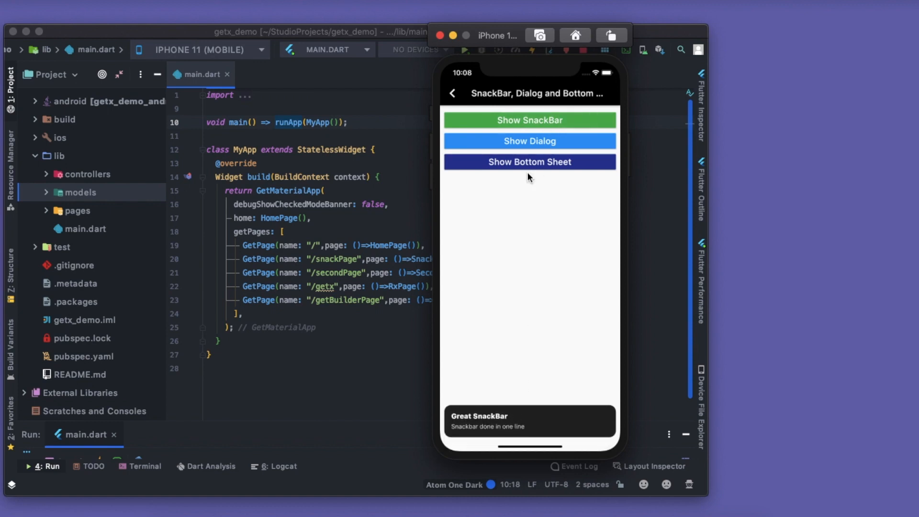
click(528, 141)
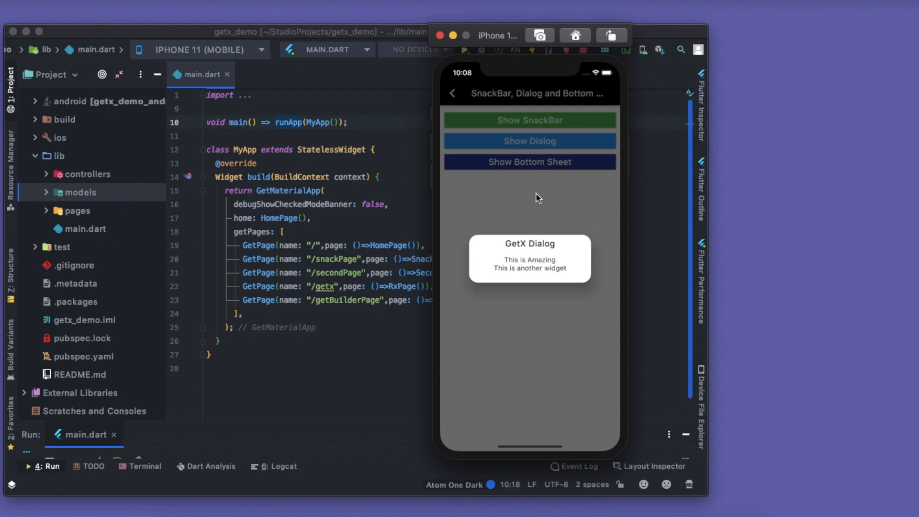
click(528, 162)
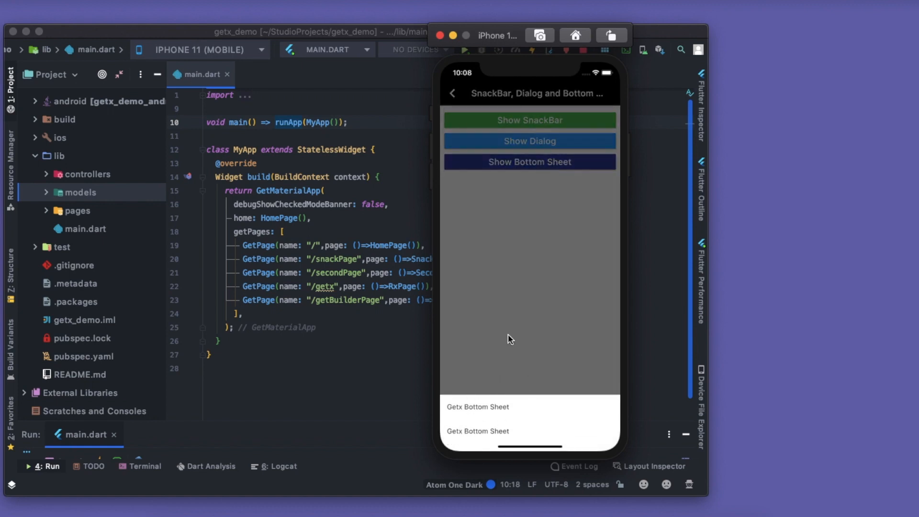
click(452, 94)
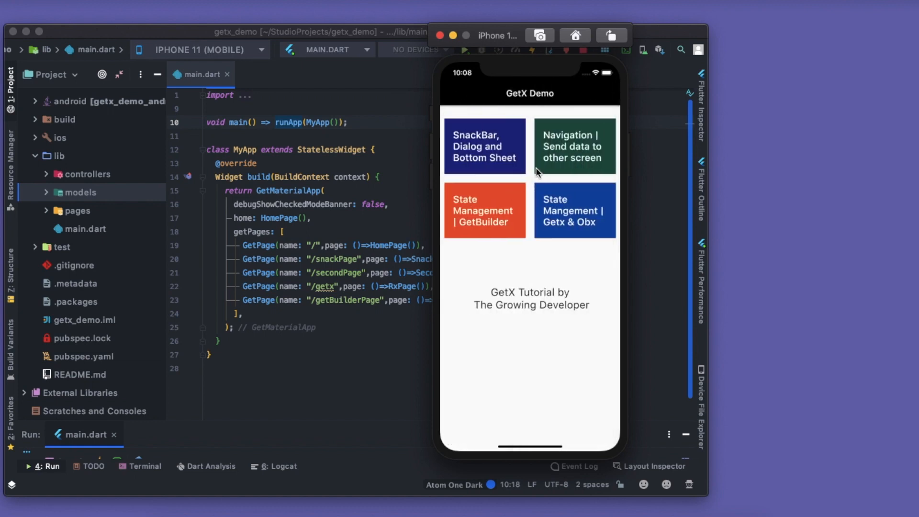
Demo the navigation-with-data page and the GetBuilder counter increment
click(574, 146)
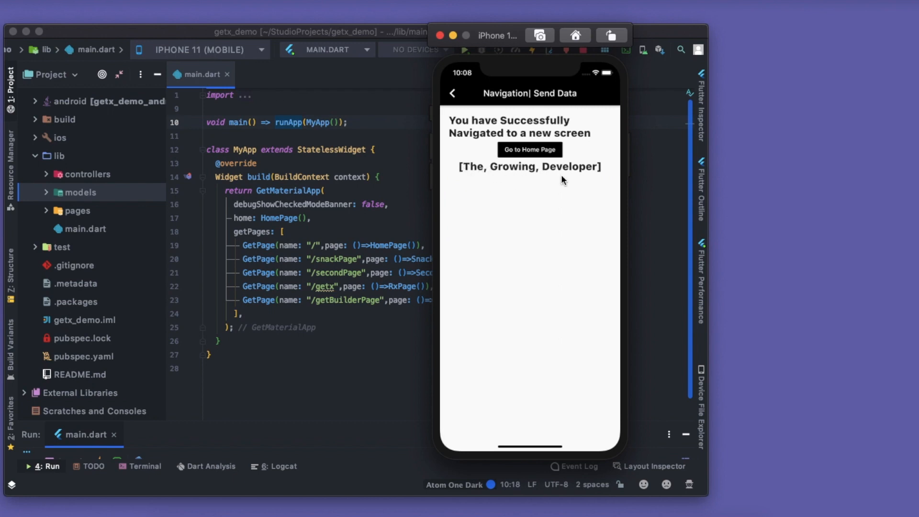
mouse_move(564, 170)
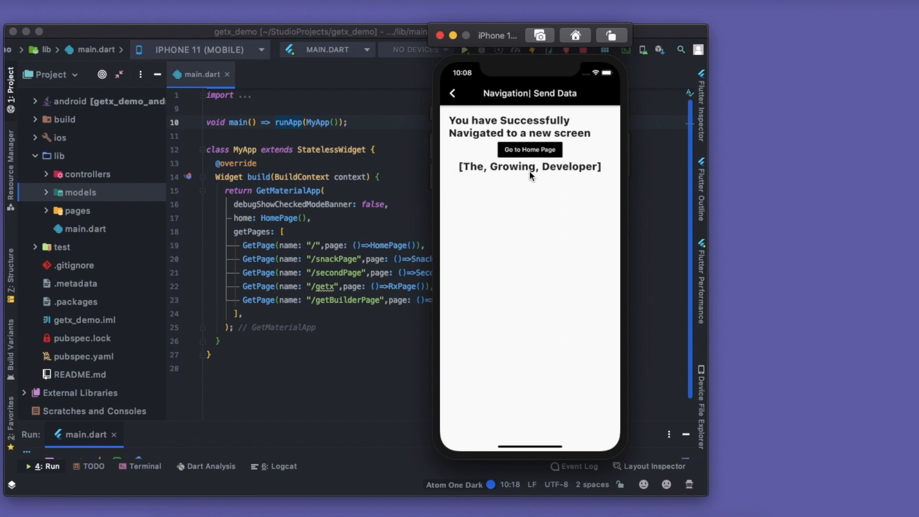
click(452, 92)
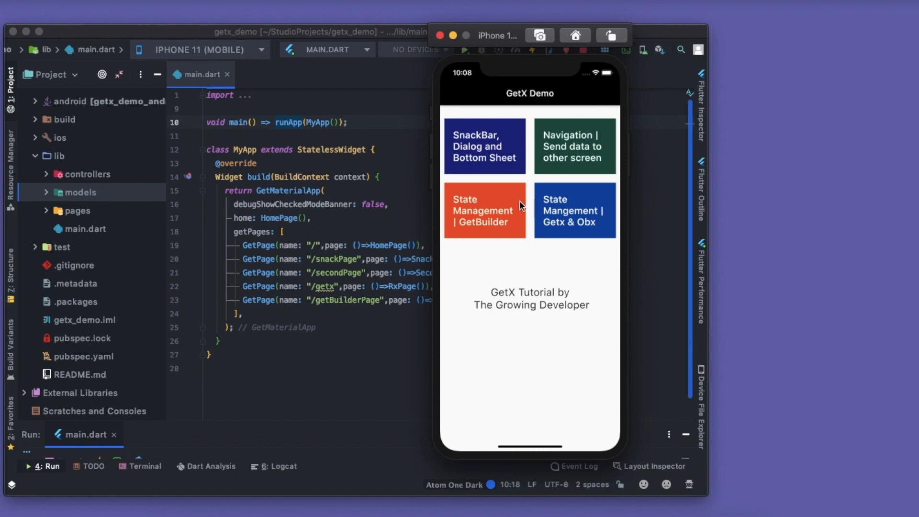
click(574, 145)
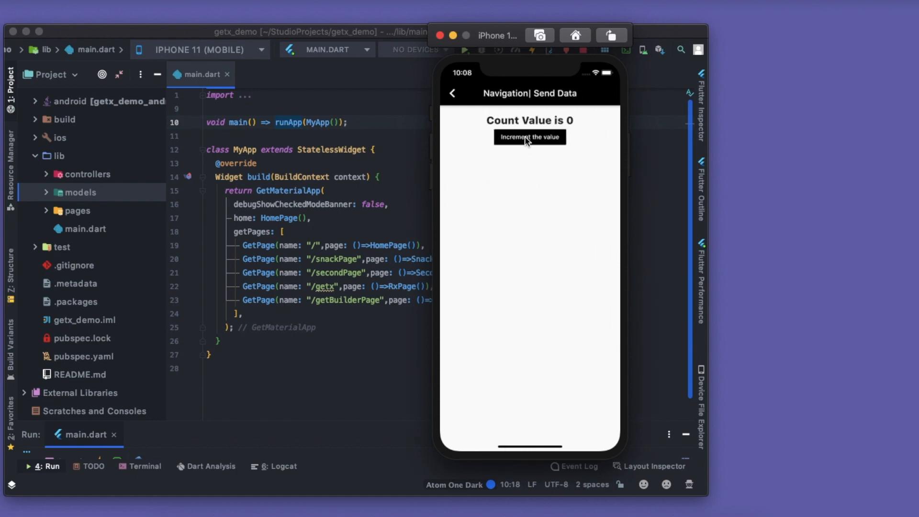
click(529, 136)
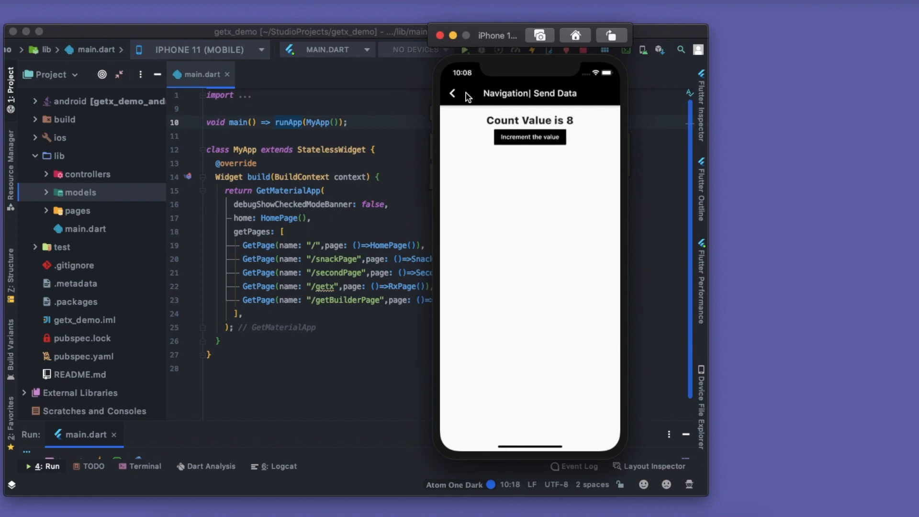
click(452, 93)
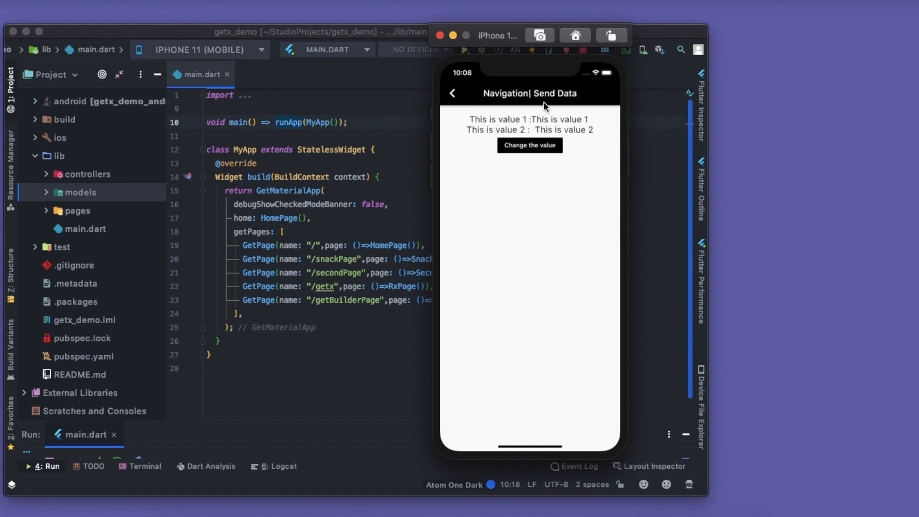
mouse_move(468, 118)
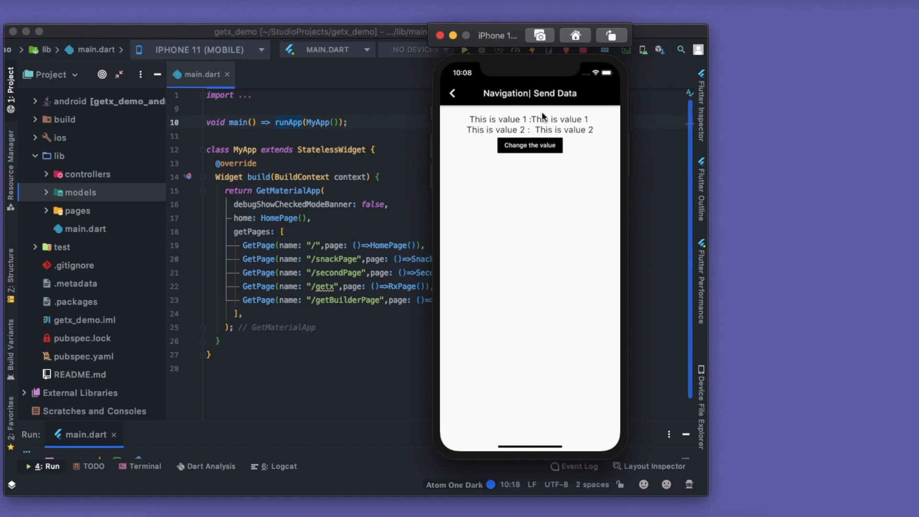
mouse_move(511, 192)
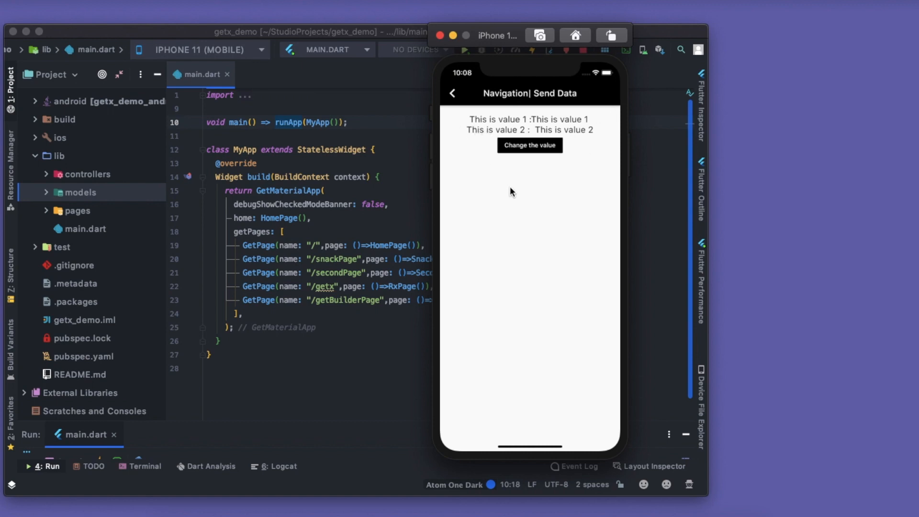
Demo replacing the two displayed values, then select the project's pubspec.yaml
click(529, 144)
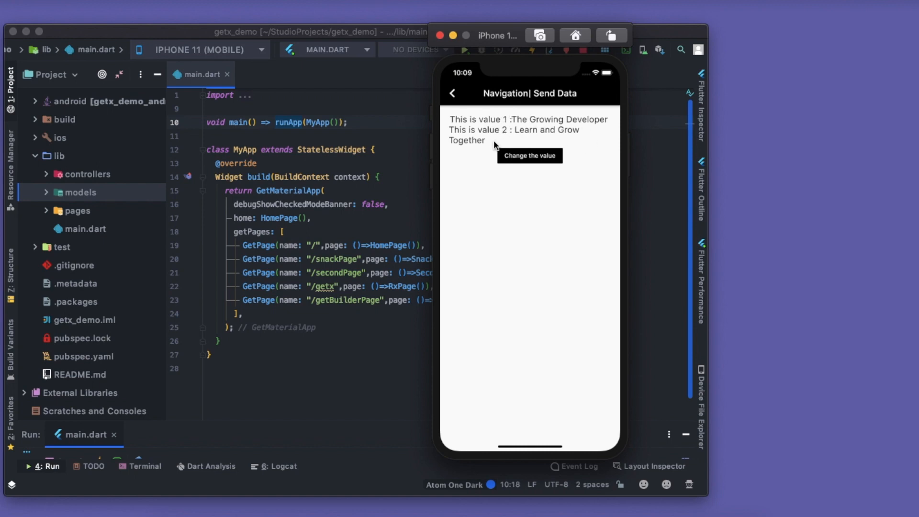
click(453, 93)
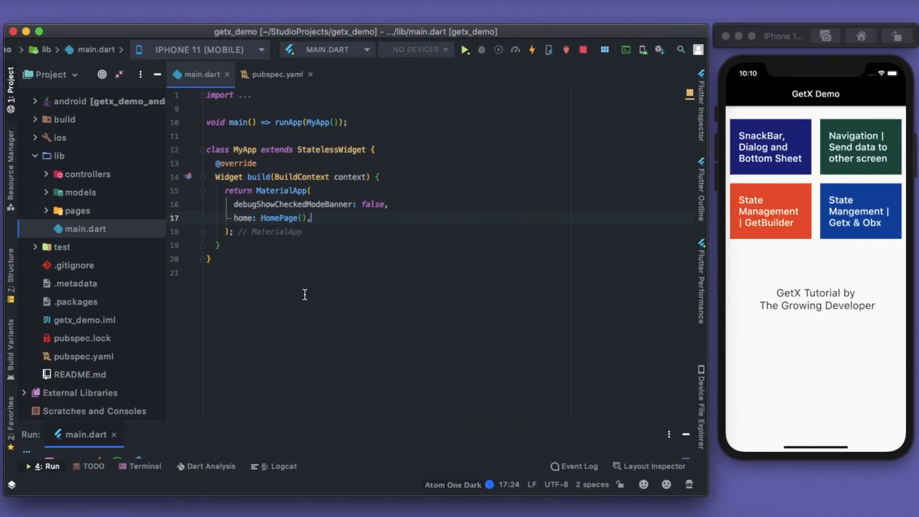
mouse_move(136, 339)
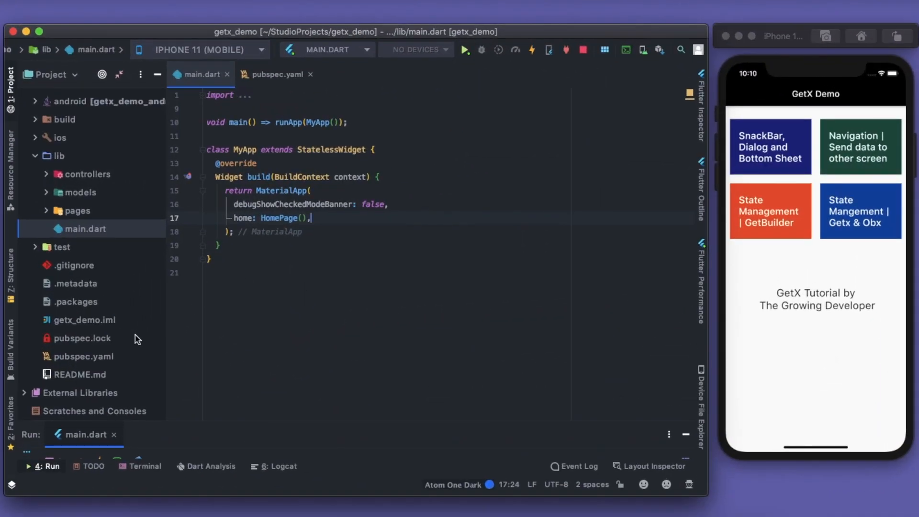
click(84, 355)
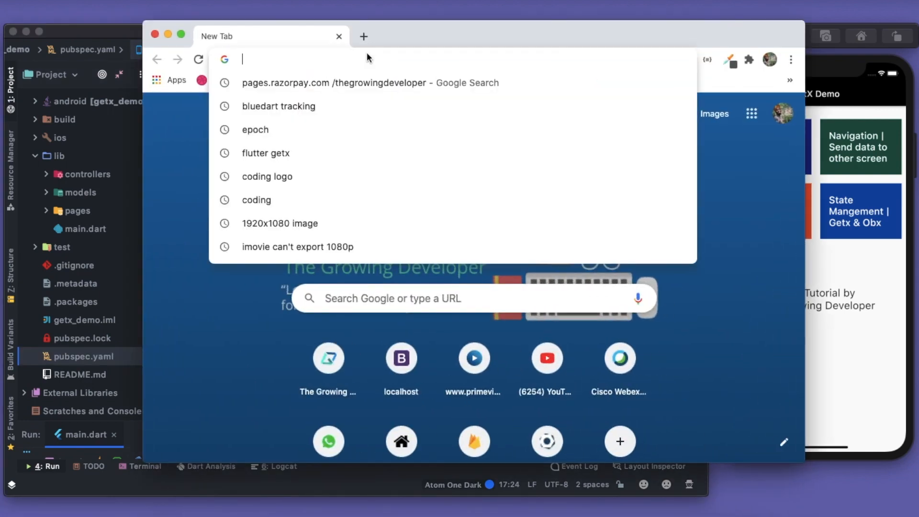
Search pub.dev for 'get' and select its get: ^3.10.2 dependency line under Installing
text(pub.f)
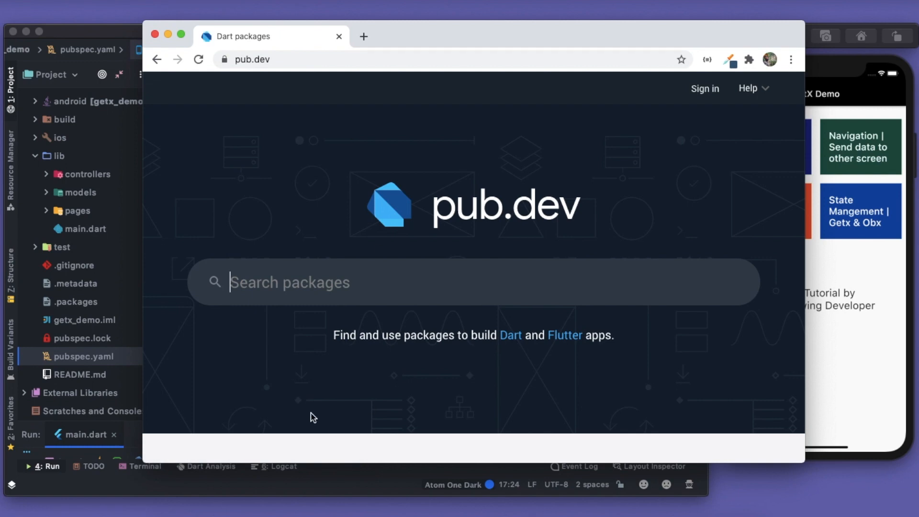
text(getx)
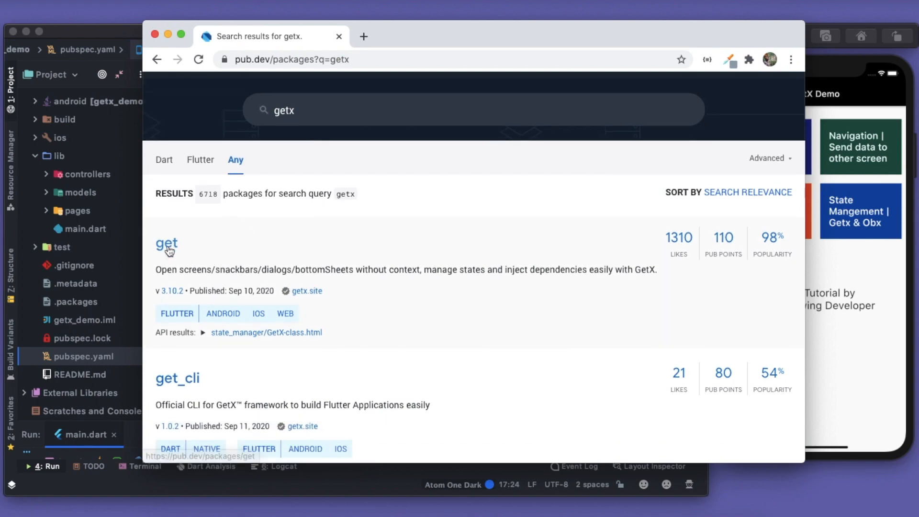
click(167, 242)
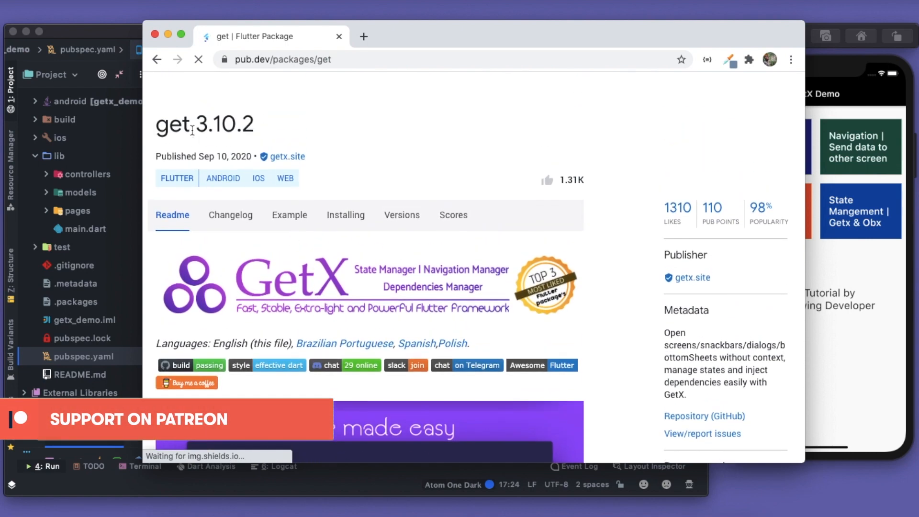
click(346, 214)
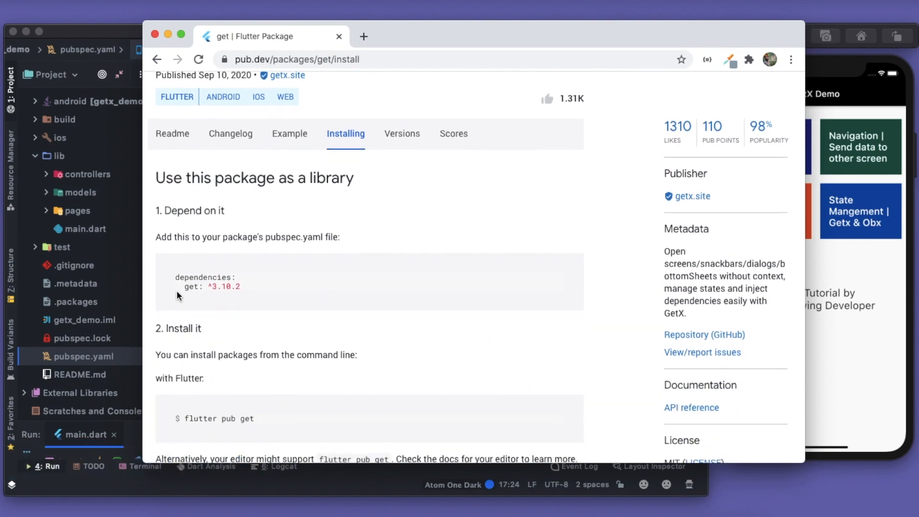
double_click(210, 286)
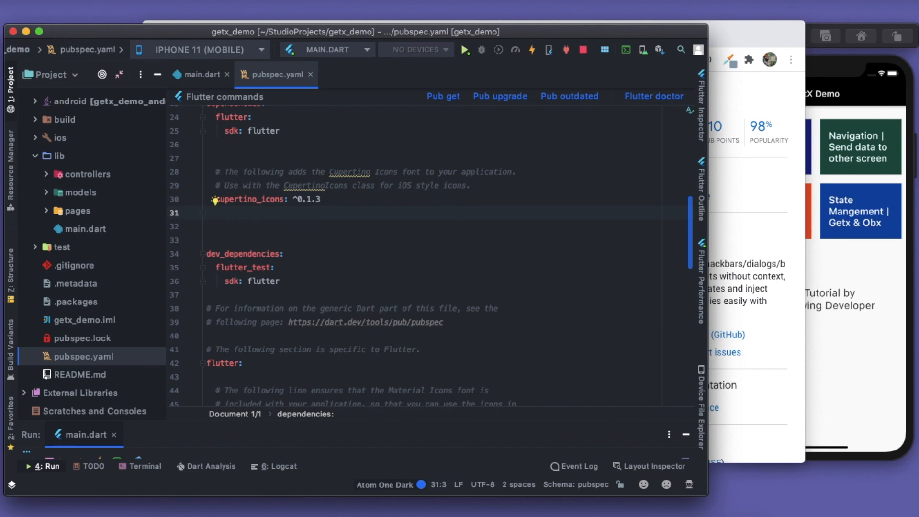
Add get: ^3.10.2 under dependencies in pubspec.yaml and run Pub get
text(get: ^3.10.2)
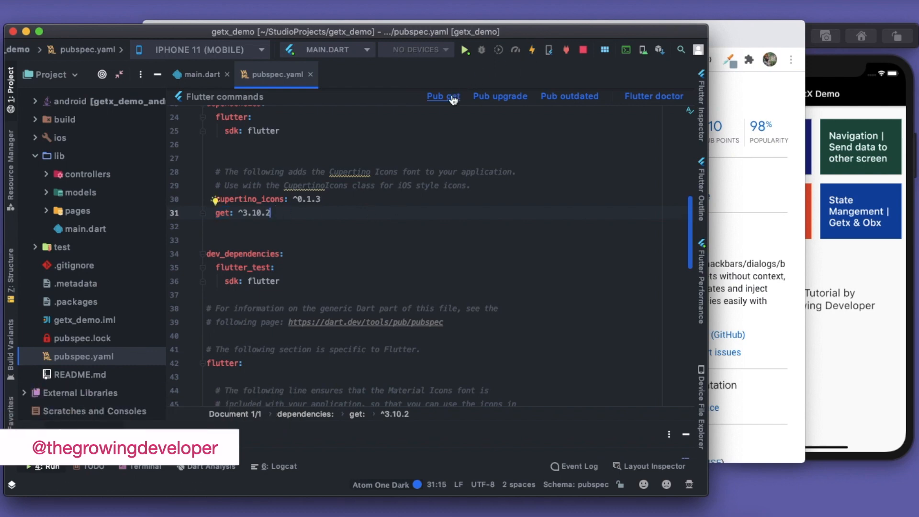
click(442, 97)
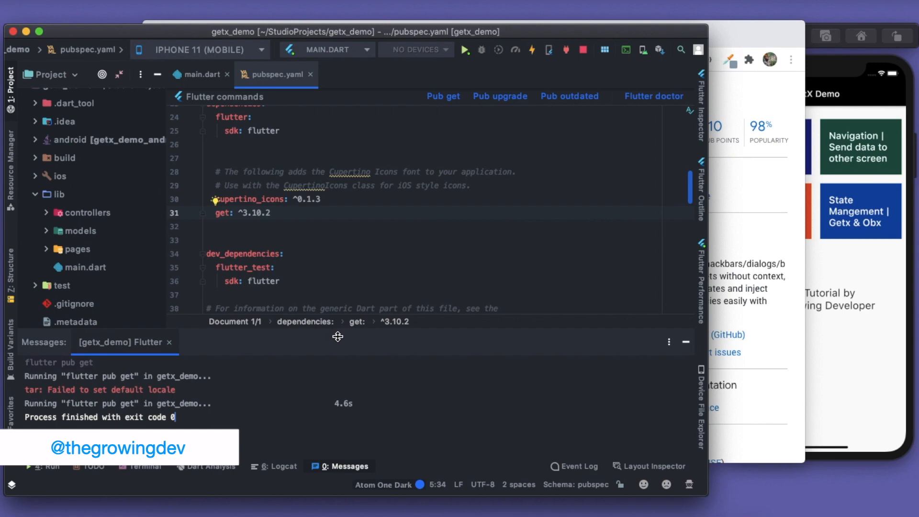
click(198, 73)
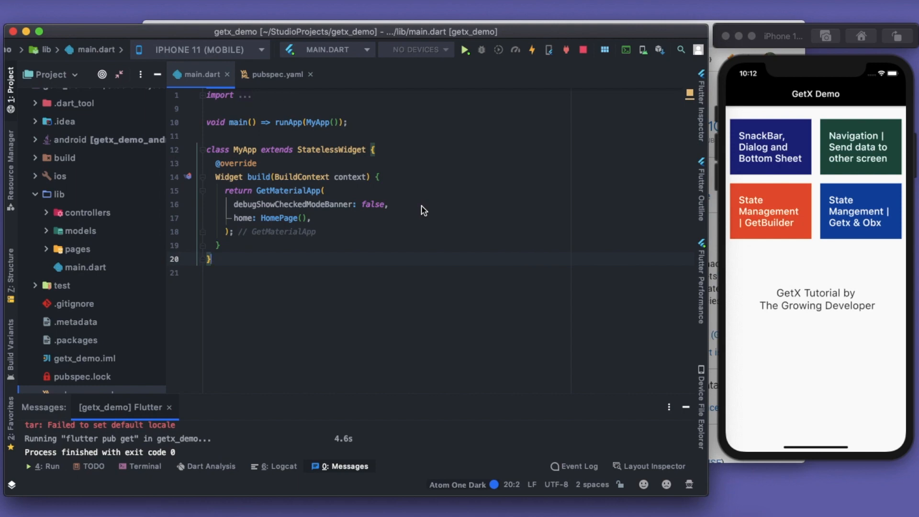
mouse_move(801, 173)
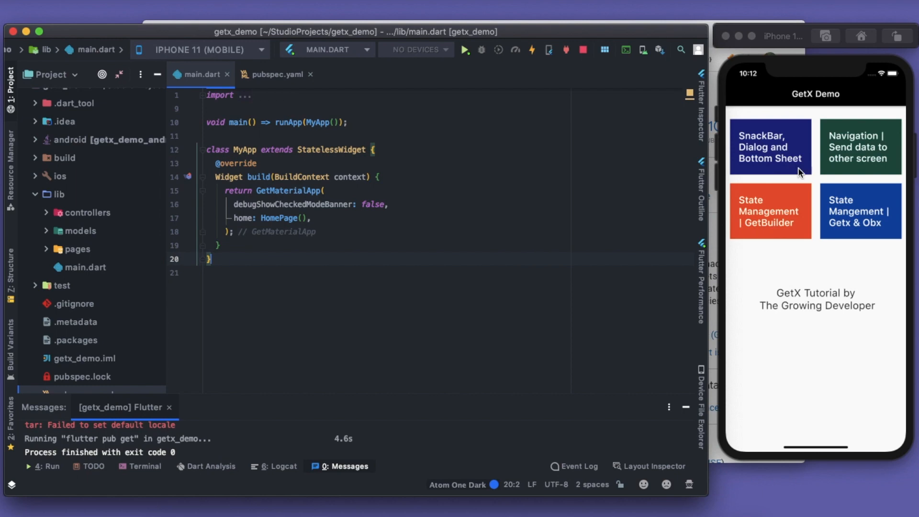